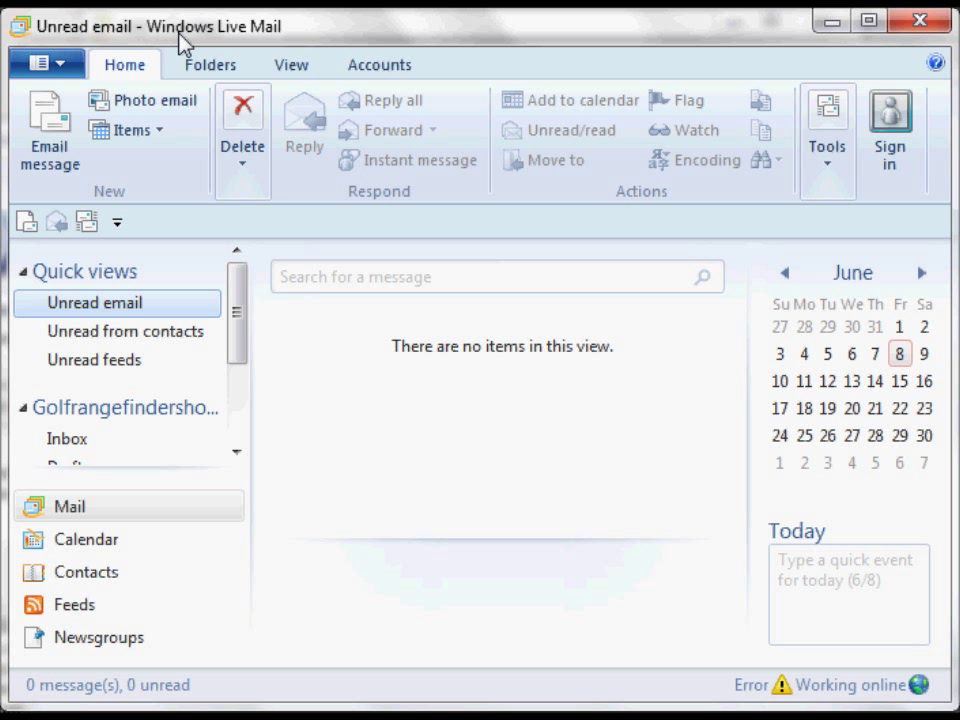
{"action": "mouse_move", "coordinate": [193, 35]}
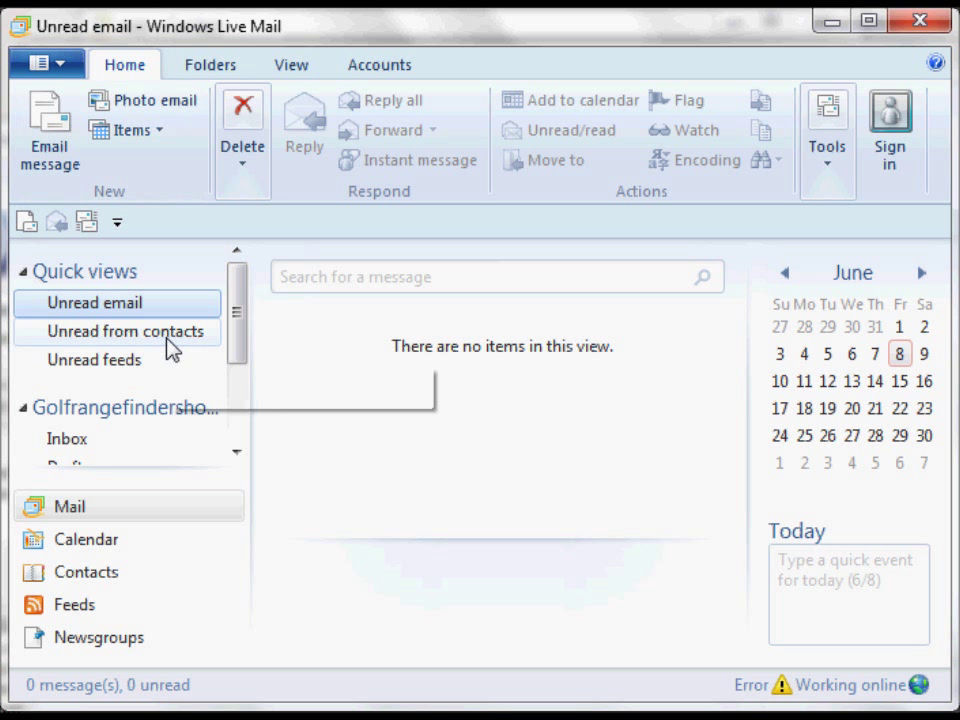
{"action": "mouse_move", "coordinate": [265, 338]}
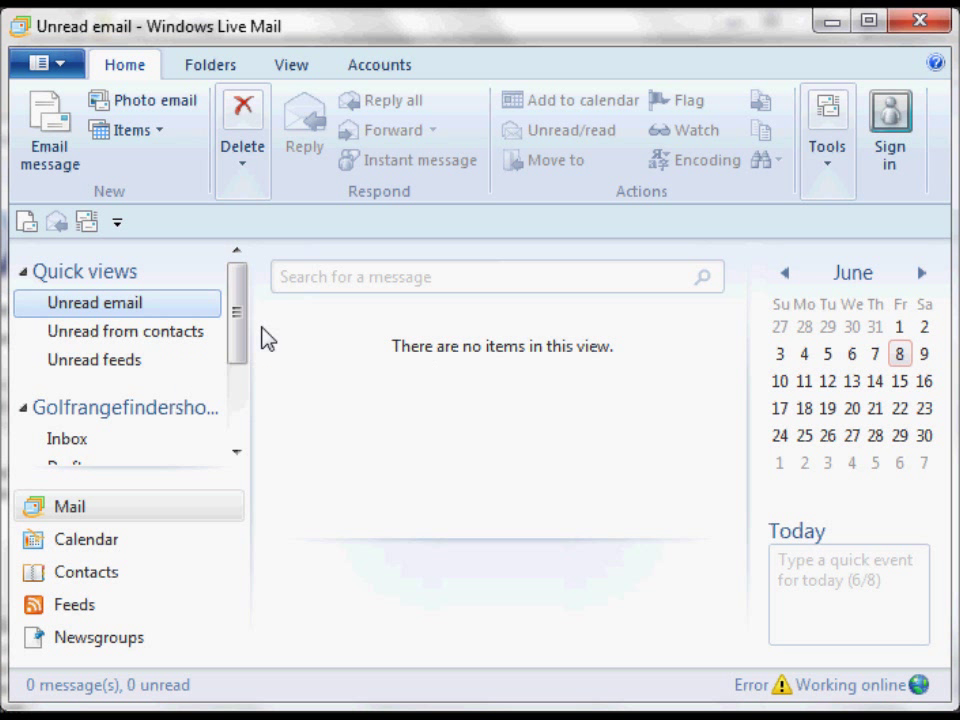
{"action": "mouse_move", "coordinate": [85, 539]}
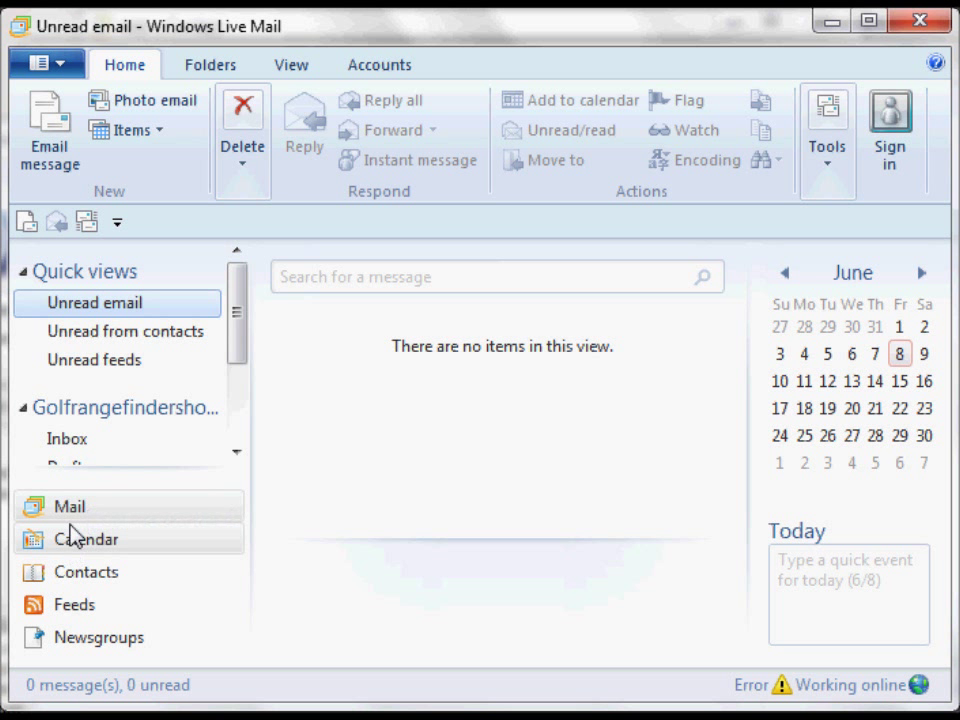
{"action": "mouse_move", "coordinate": [75, 590]}
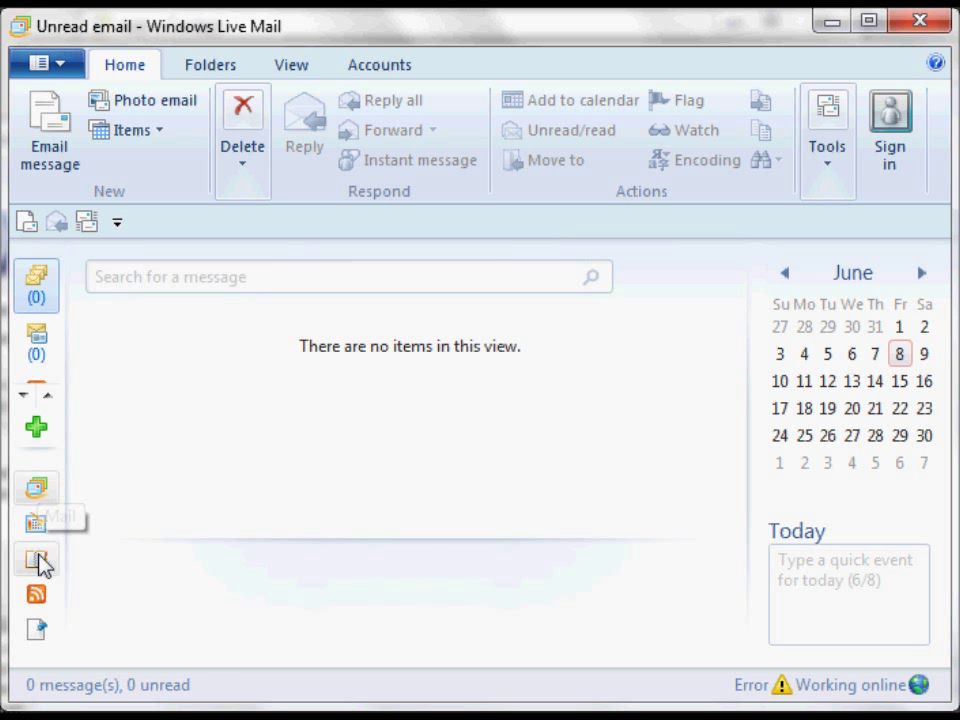
{"action": "mouse_move", "coordinate": [37, 560]}
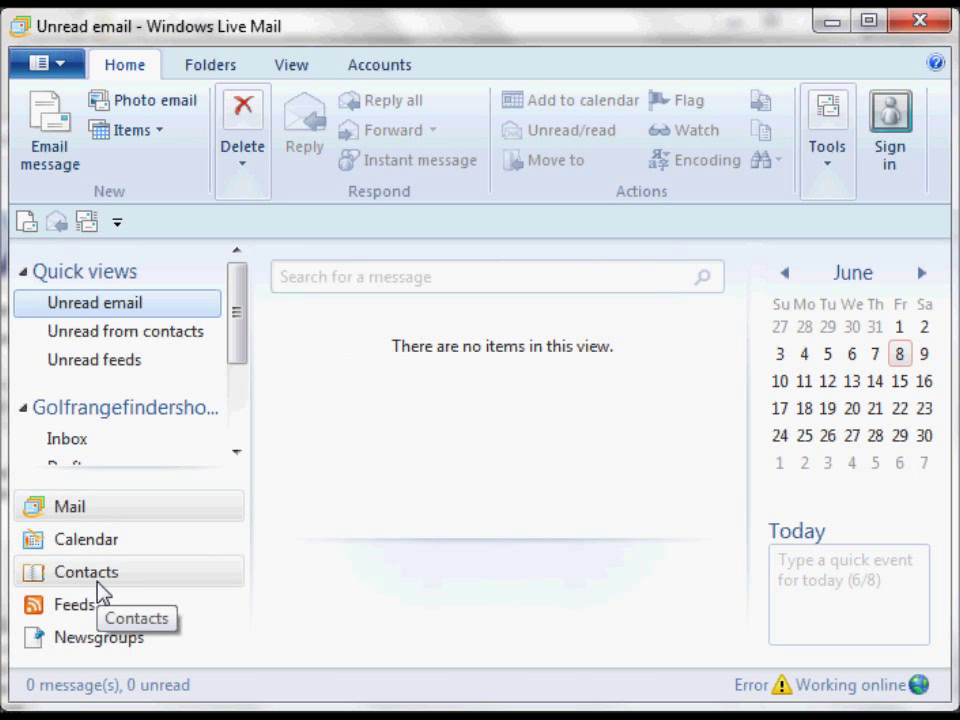
Switch from Mail to the Contacts view to list the five contacts.
{"action": "left_click", "coordinate": [86, 571]}
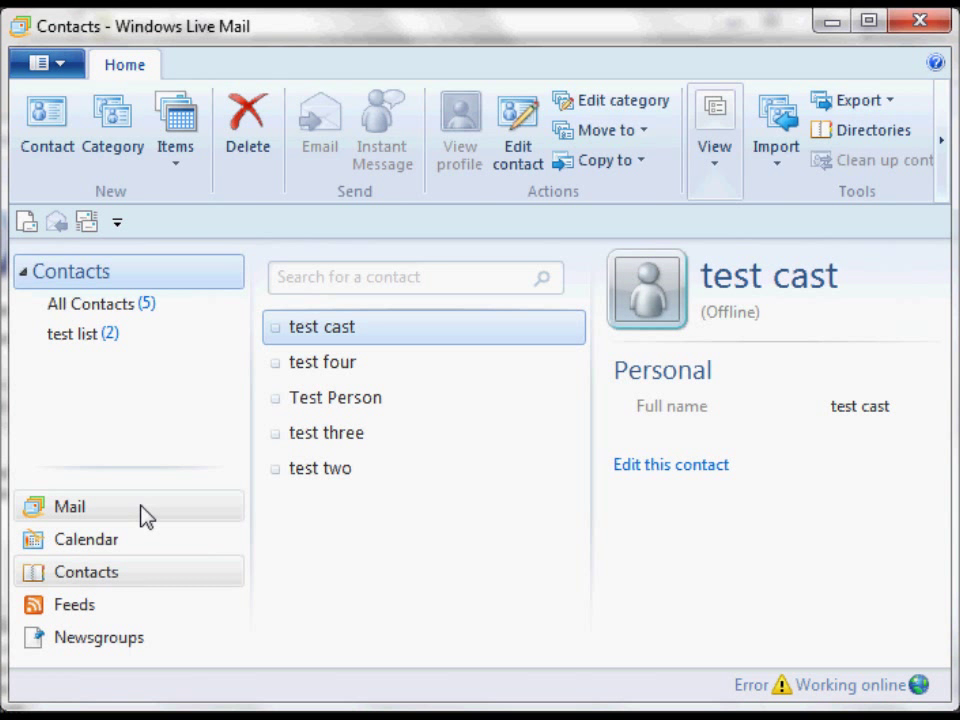
{"action": "mouse_move", "coordinate": [46, 125]}
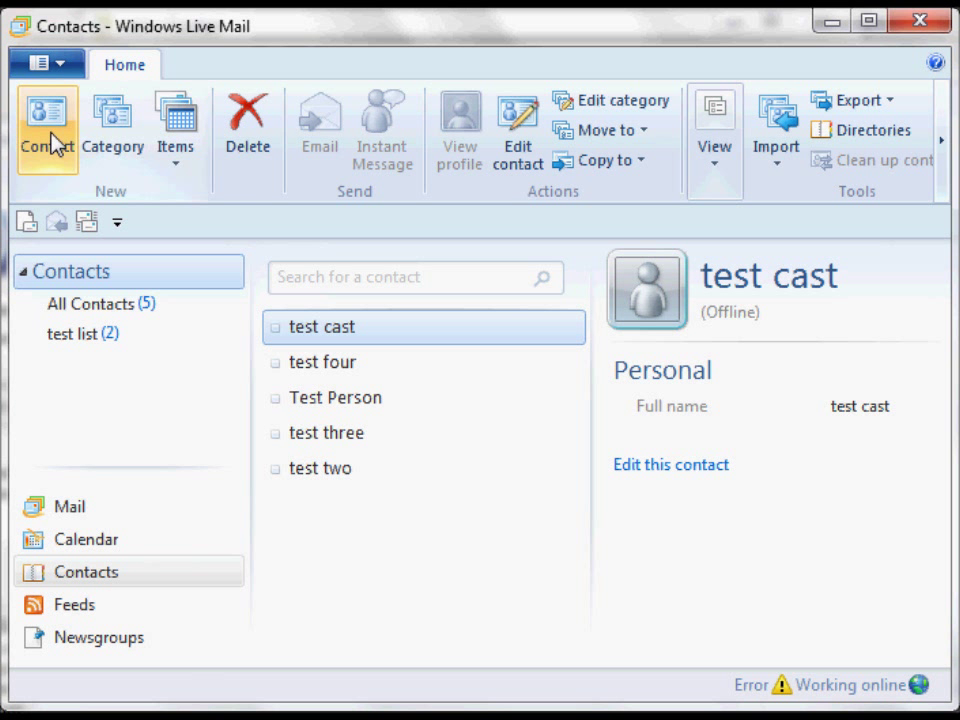
{"action": "left_click", "coordinate": [46, 127]}
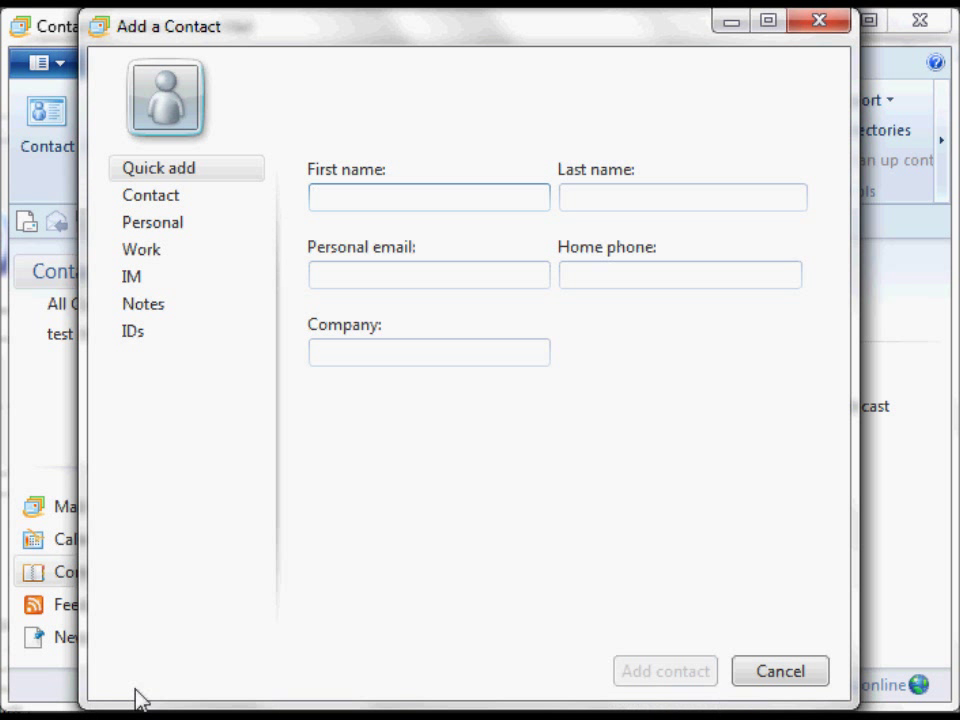
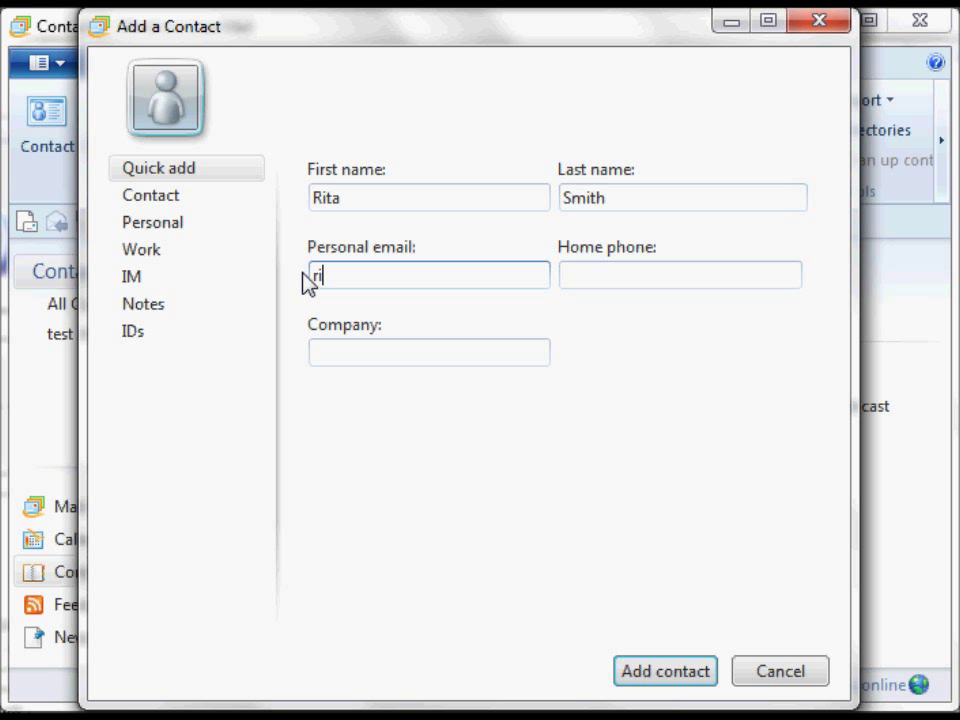
{"action": "type", "text": "ta@"}
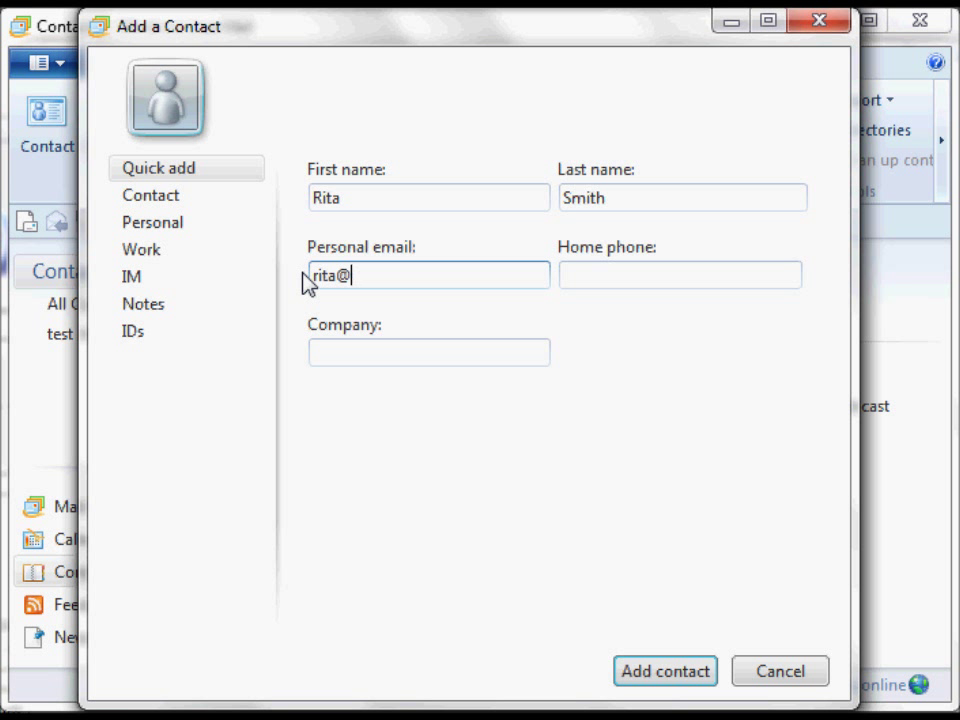
{"action": "type", "text": "test.com"}
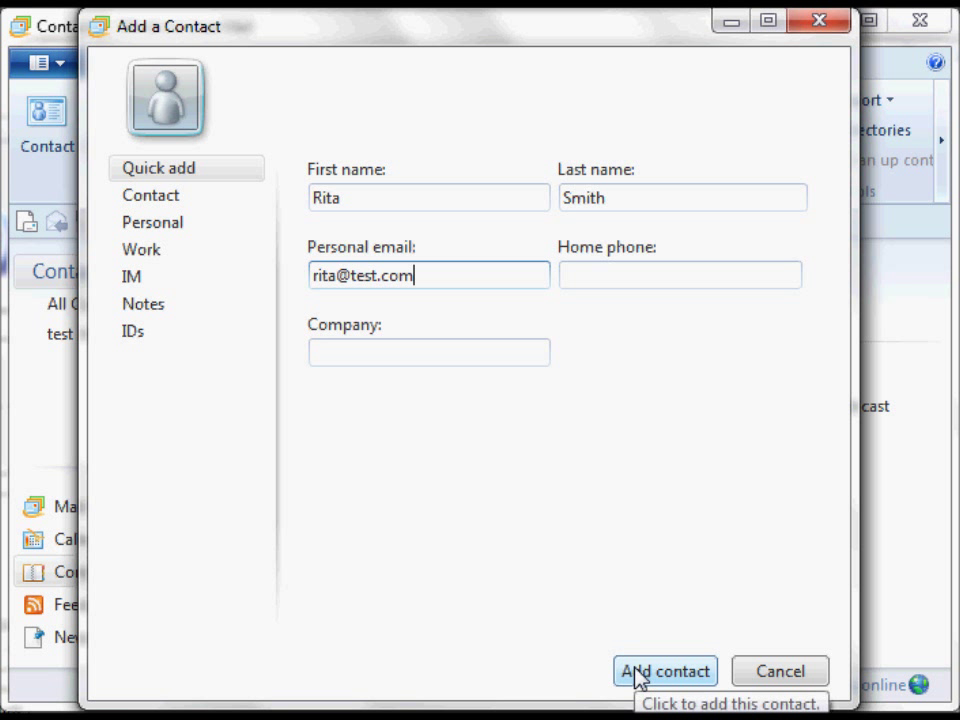
{"action": "left_click", "coordinate": [664, 671]}
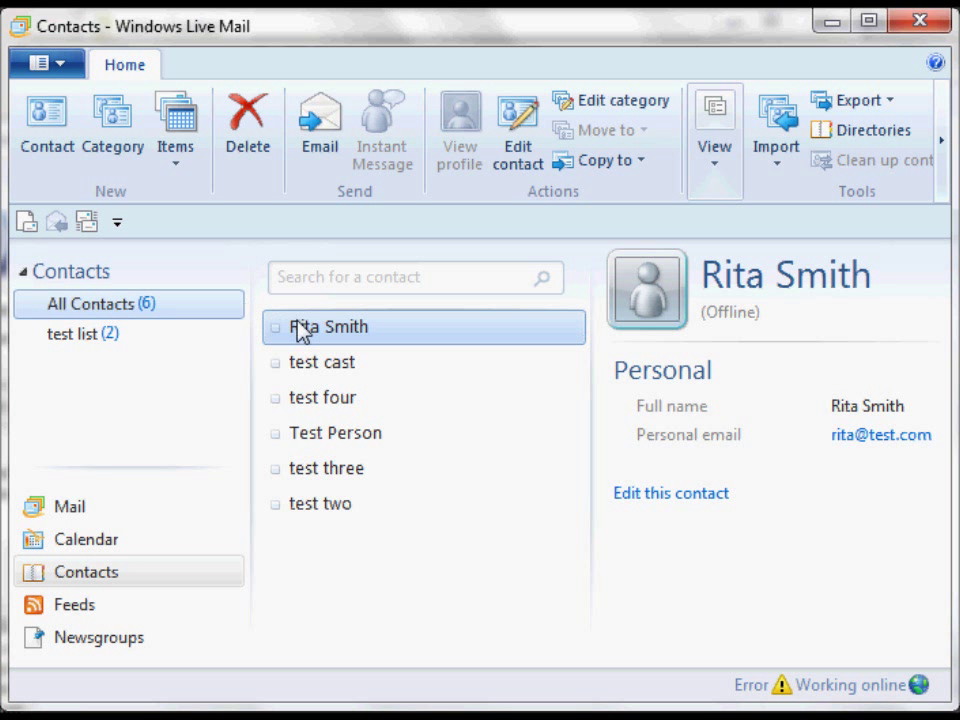
{"action": "right_click", "coordinate": [328, 327]}
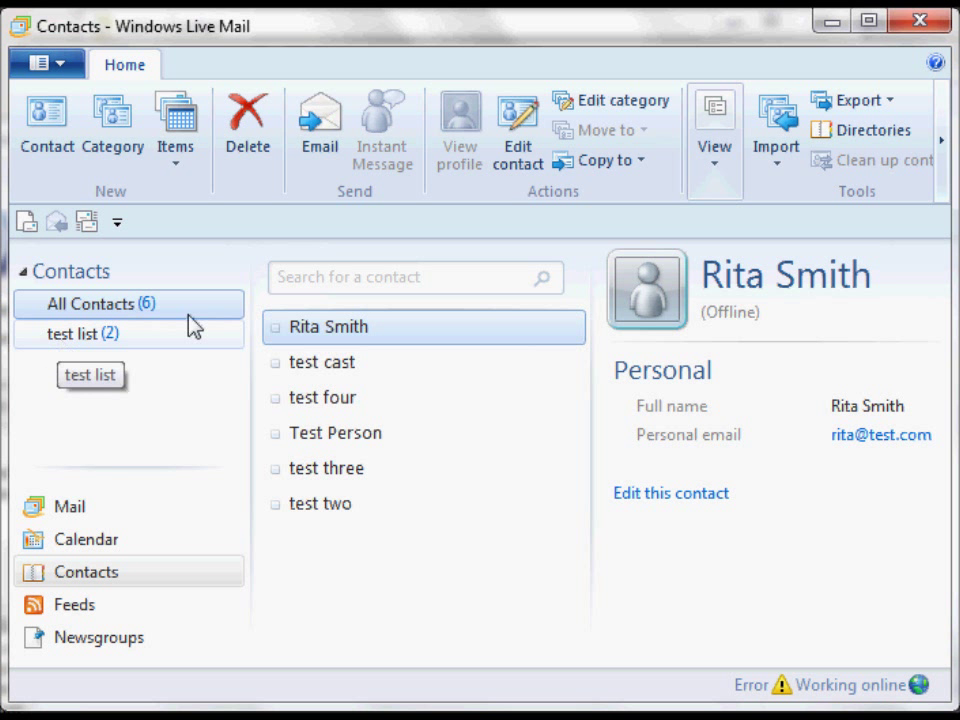
{"action": "right_click", "coordinate": [327, 327]}
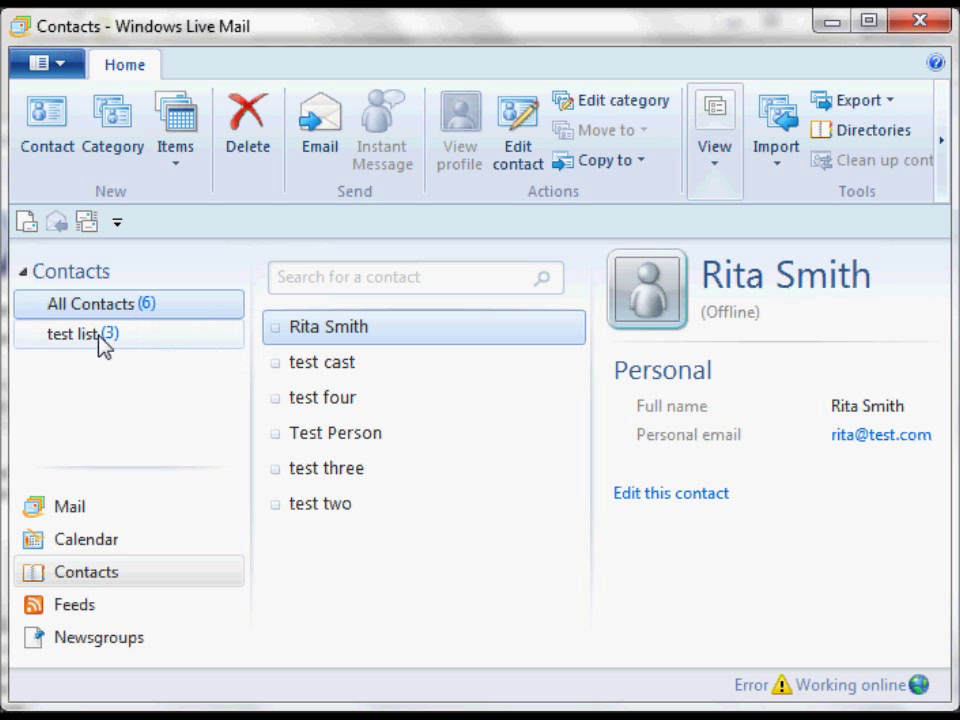
{"action": "mouse_move", "coordinate": [75, 333]}
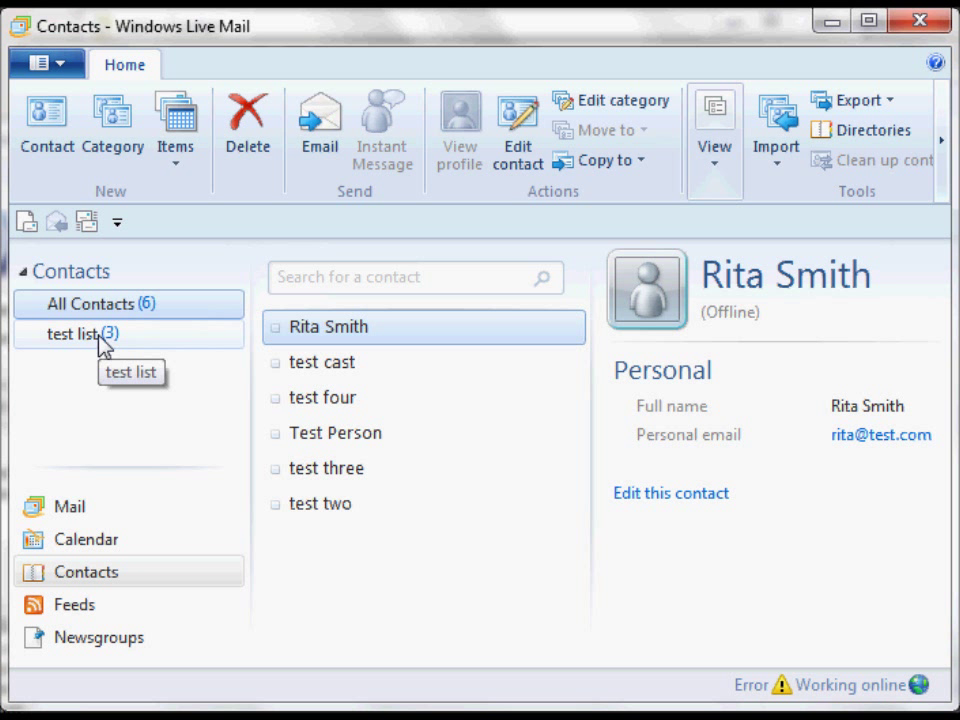
{"action": "left_click", "coordinate": [75, 334]}
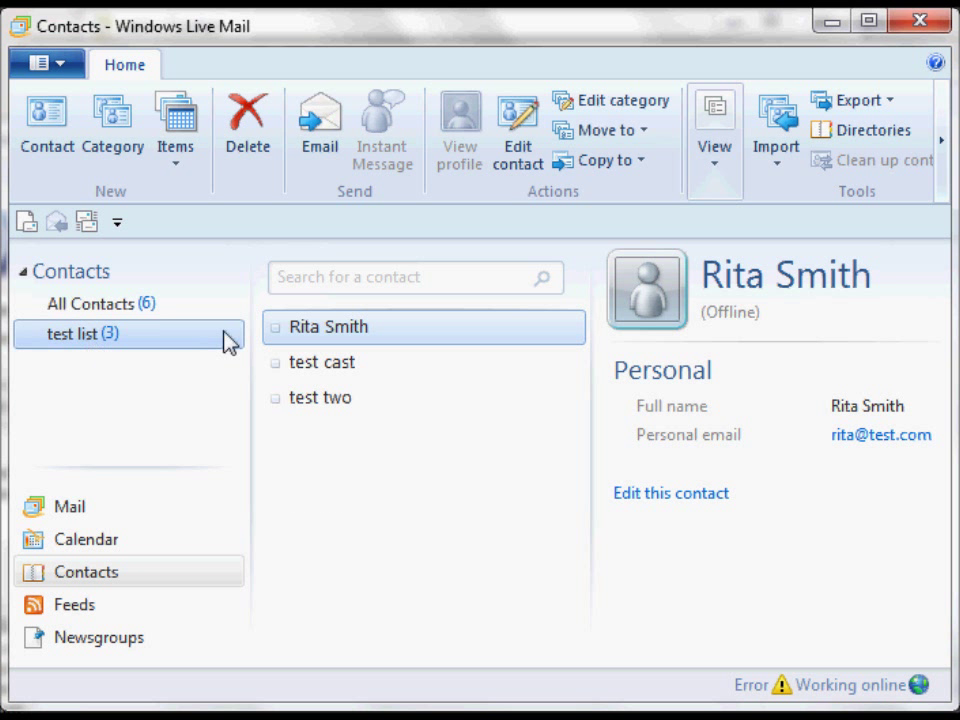
{"action": "left_click", "coordinate": [90, 303]}
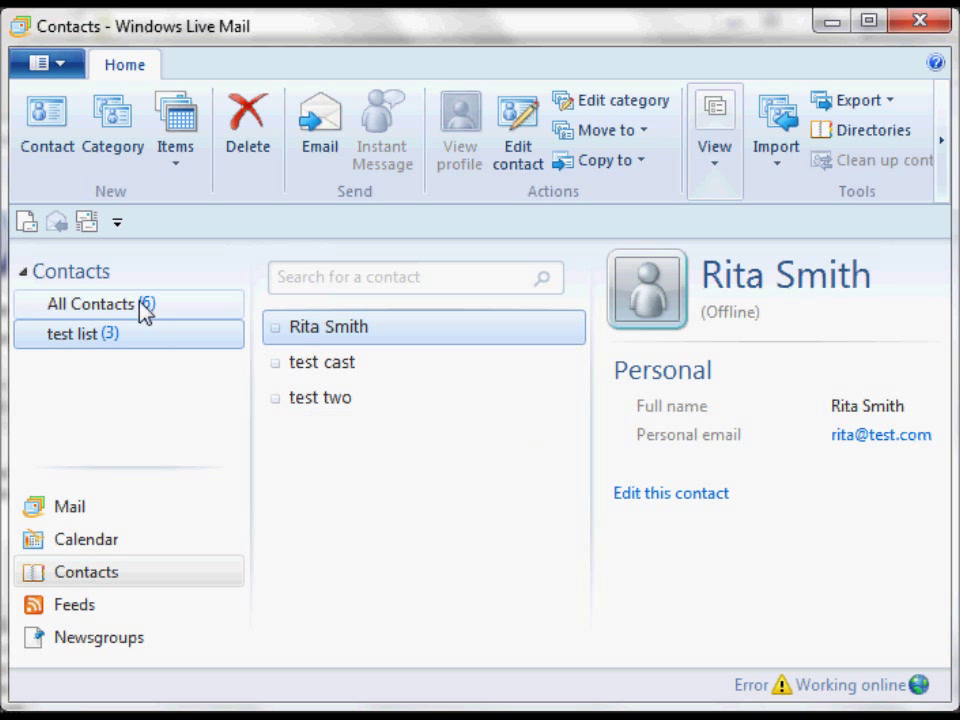
{"action": "left_click", "coordinate": [90, 304]}
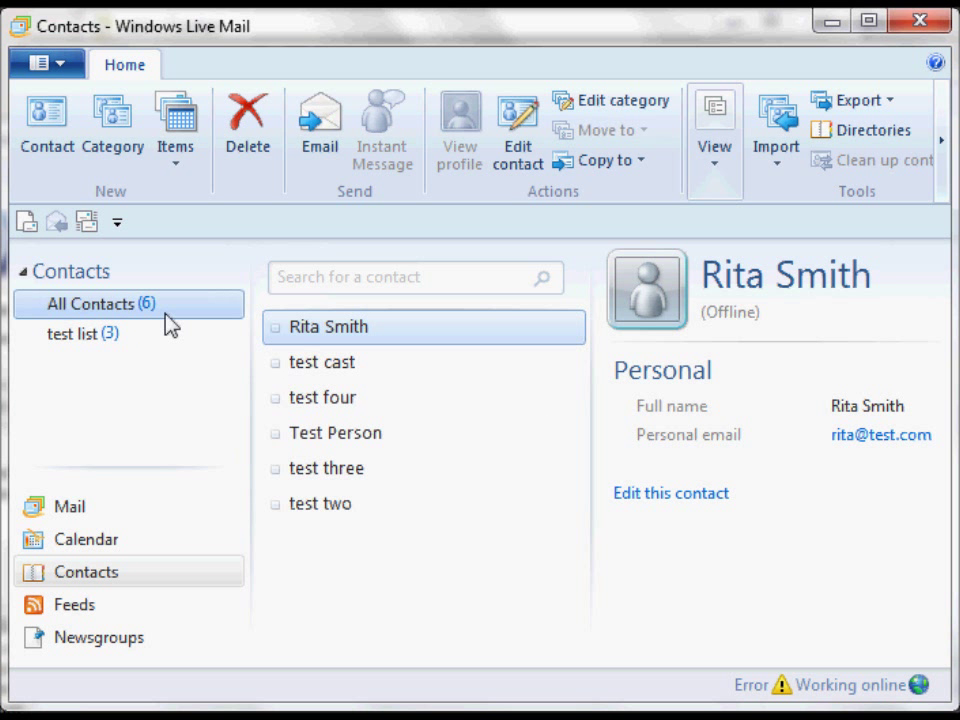
{"action": "left_click", "coordinate": [84, 333]}
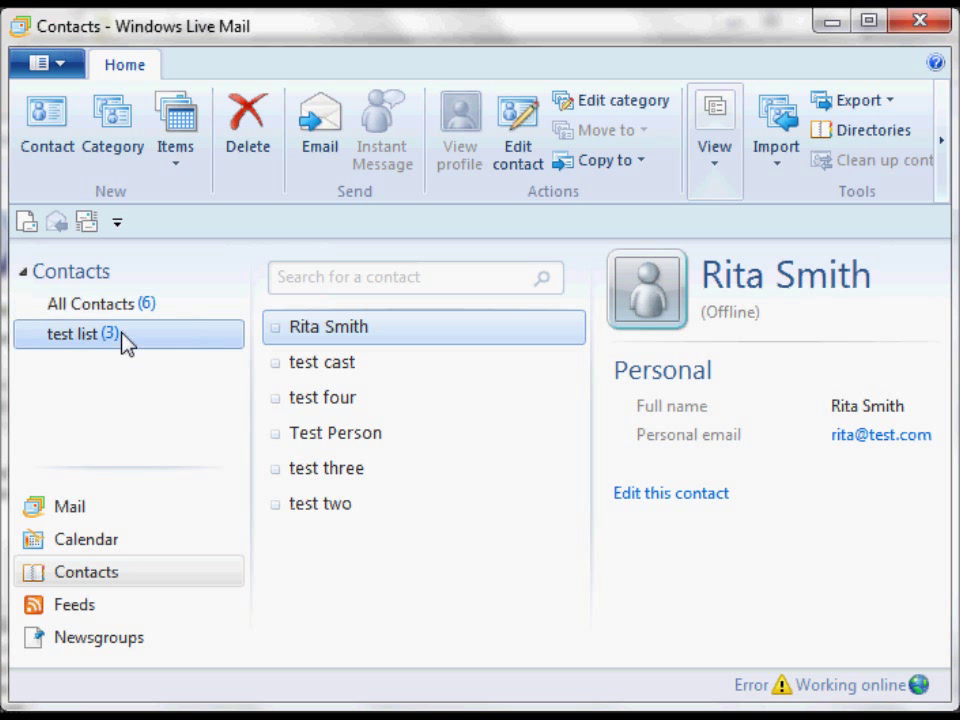
{"action": "left_click", "coordinate": [90, 303]}
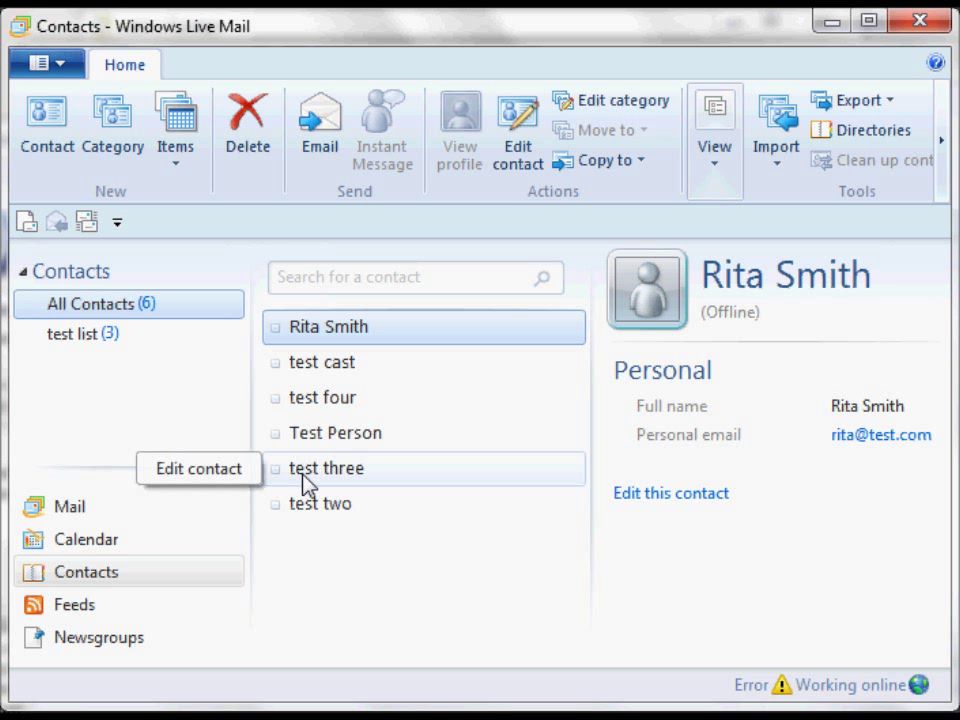
{"action": "mouse_move", "coordinate": [325, 468]}
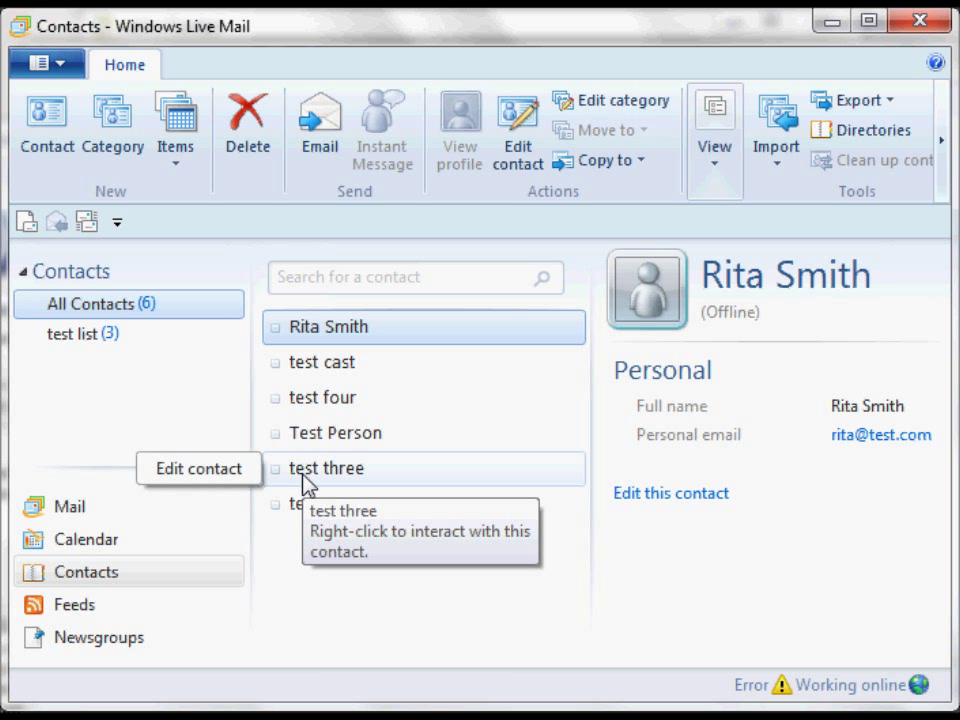
Add the test three contact to the test list and view its four members.
{"action": "left_click", "coordinate": [326, 468]}
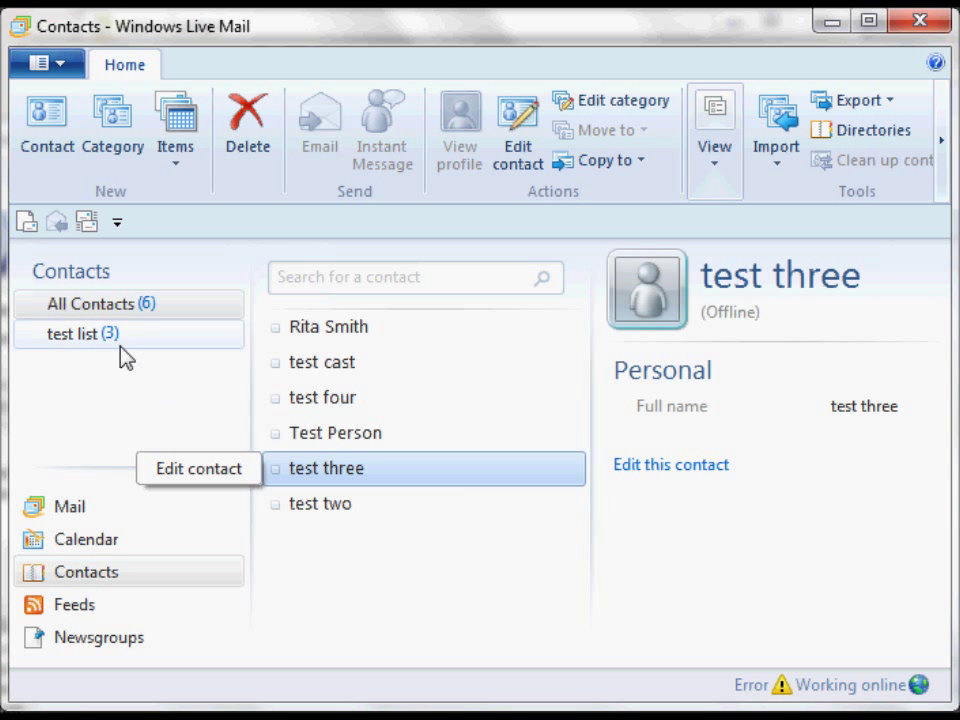
{"action": "left_click", "coordinate": [328, 326]}
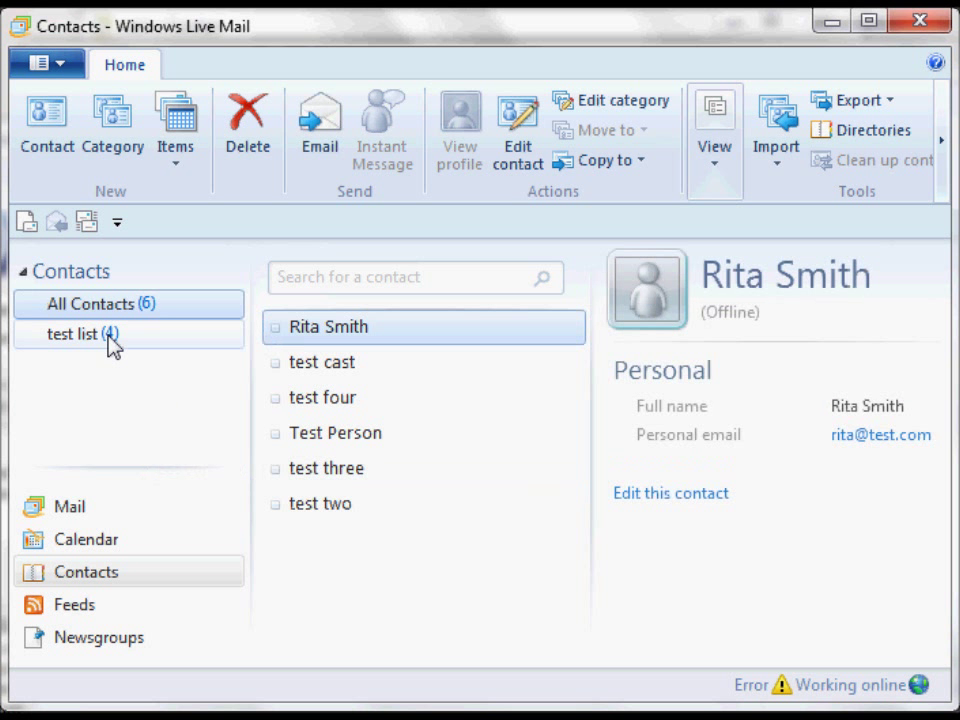
{"action": "left_click", "coordinate": [72, 334]}
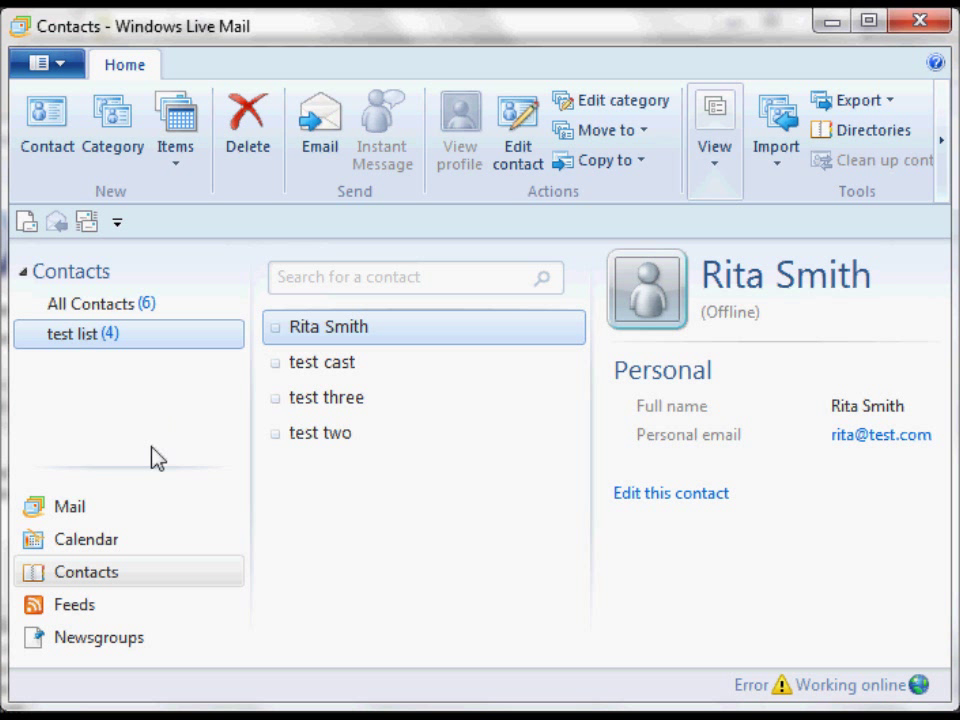
Switch to Mail, start a new email message and bring up the recipient picker.
{"action": "left_click", "coordinate": [69, 506]}
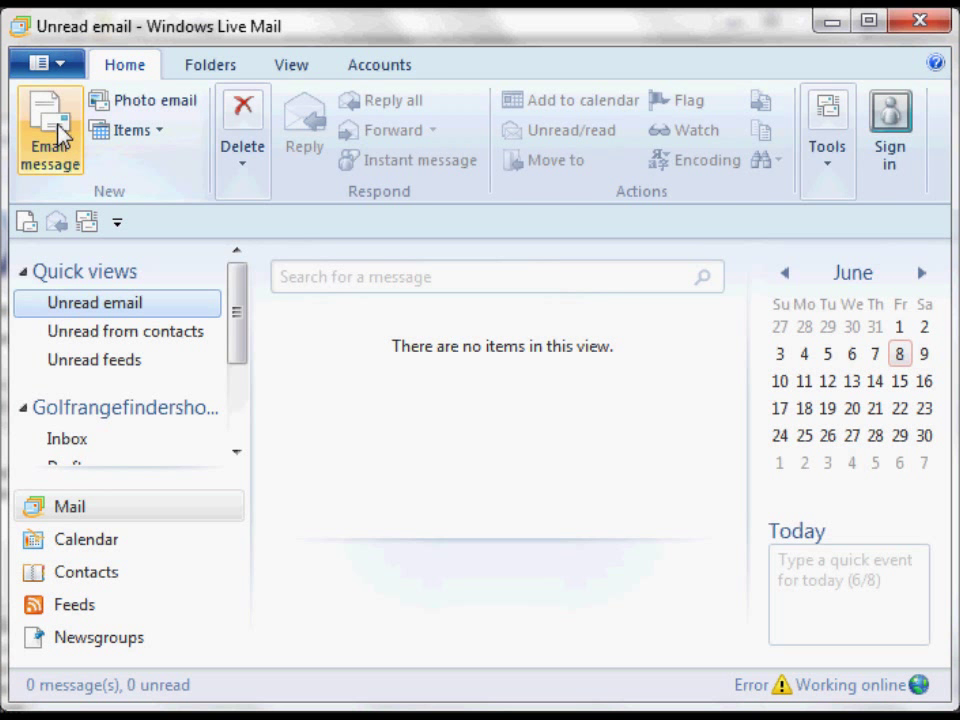
{"action": "left_click", "coordinate": [48, 130]}
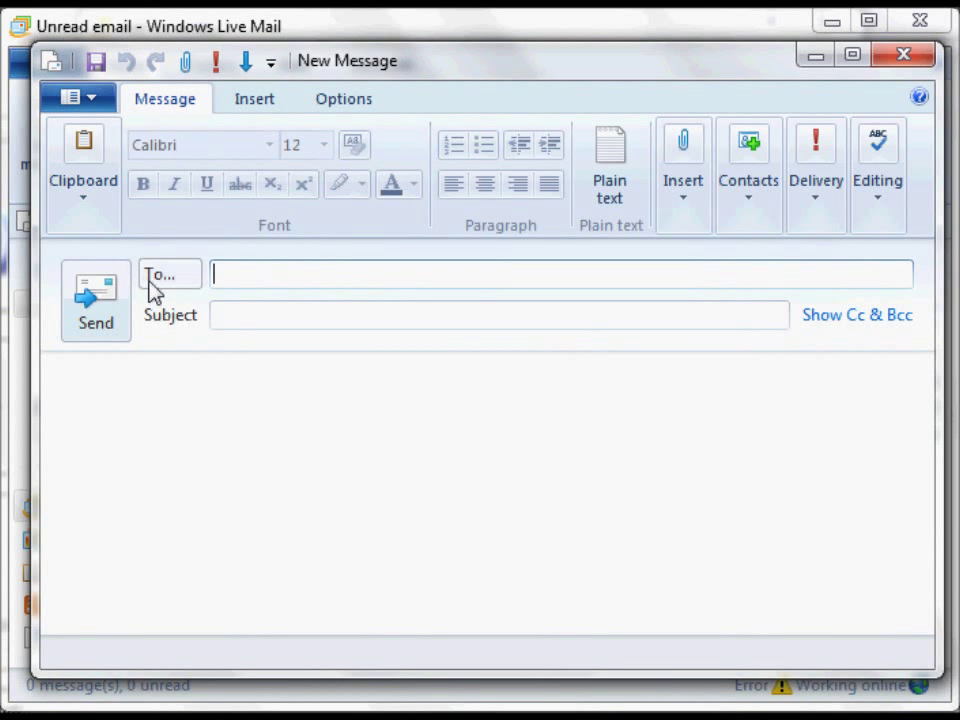
{"action": "left_click", "coordinate": [170, 274]}
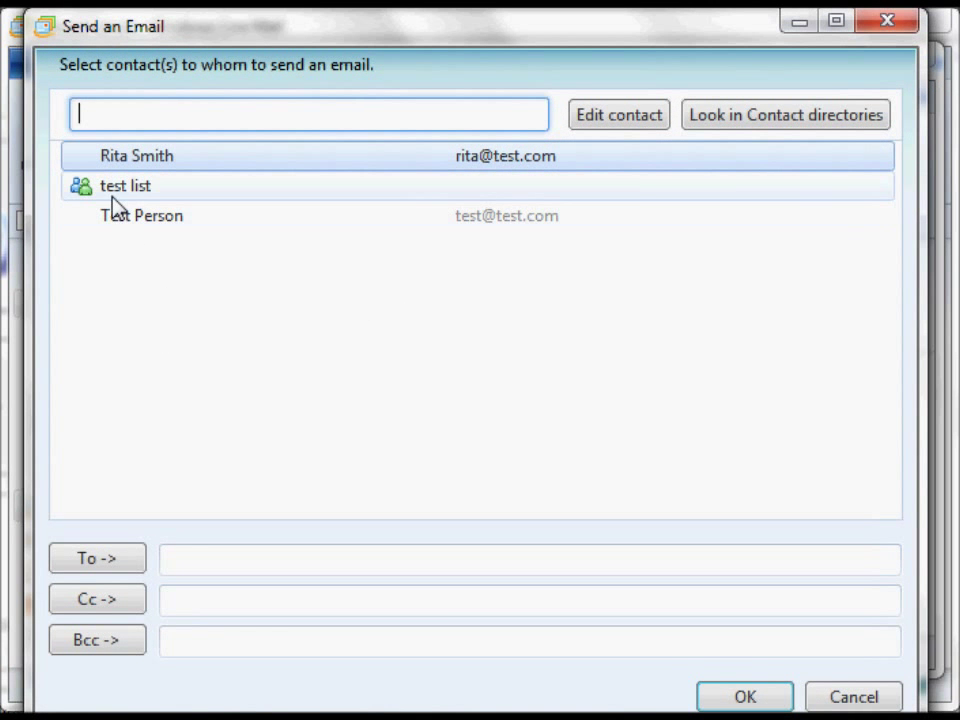
Choose the test list as the message's To recipient and confirm.
{"action": "left_click", "coordinate": [126, 186]}
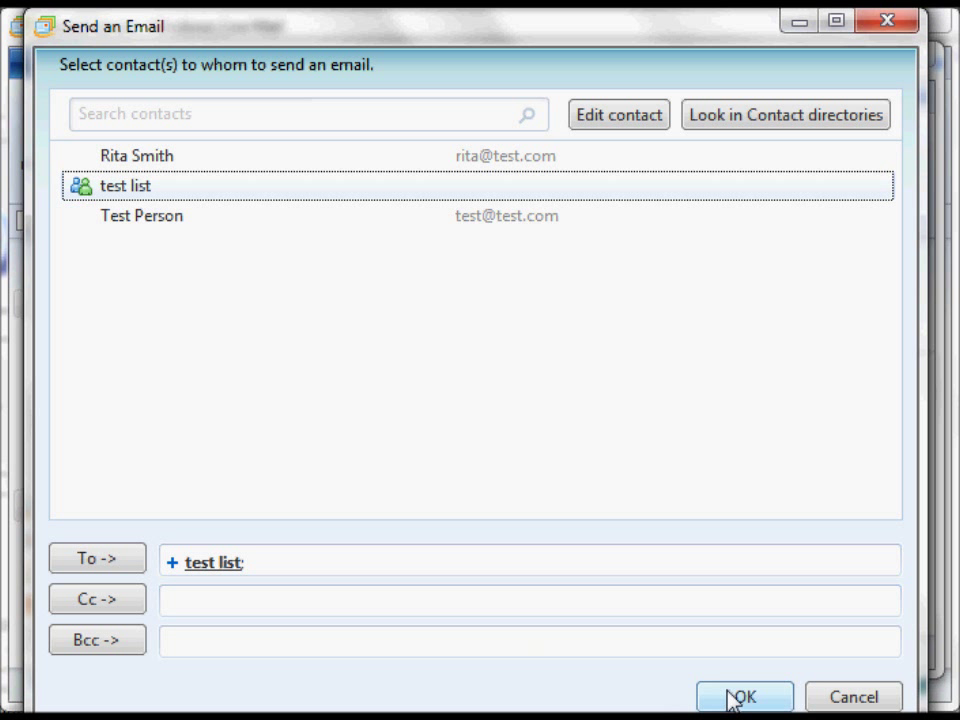
{"action": "mouse_move", "coordinate": [490, 611]}
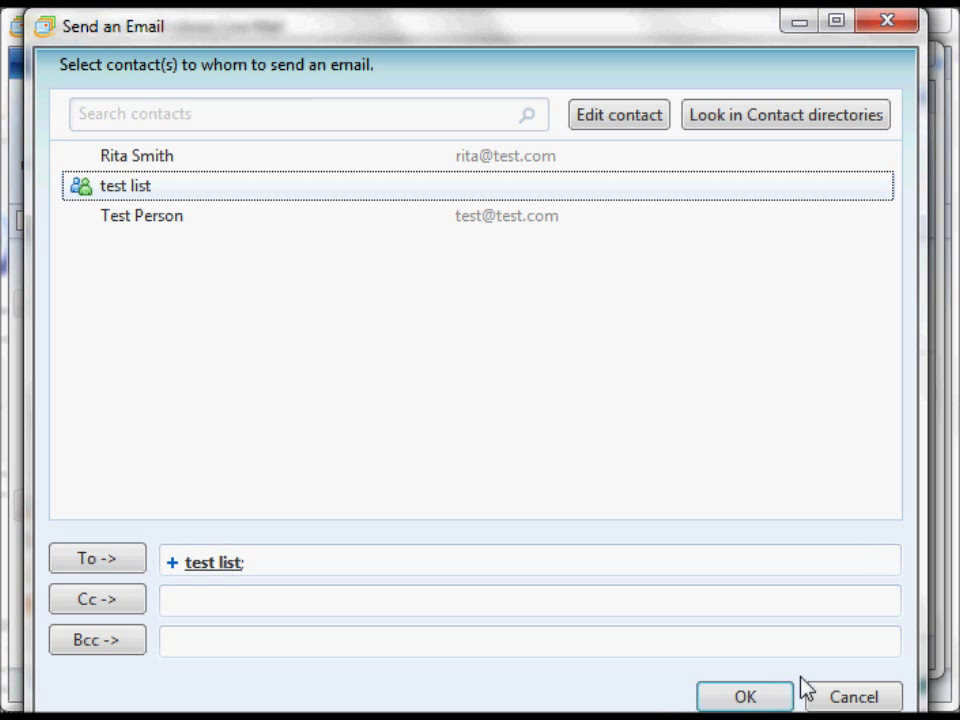
{"action": "left_click", "coordinate": [744, 697]}
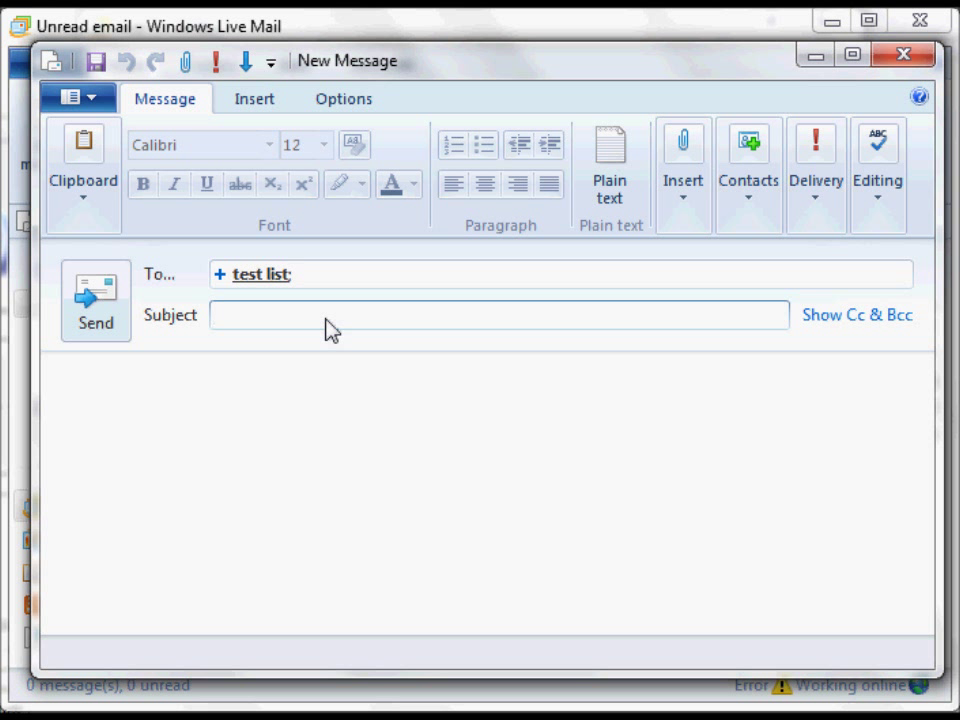
Enter 'Test' as the message subject.
{"action": "type", "text": "Test"}
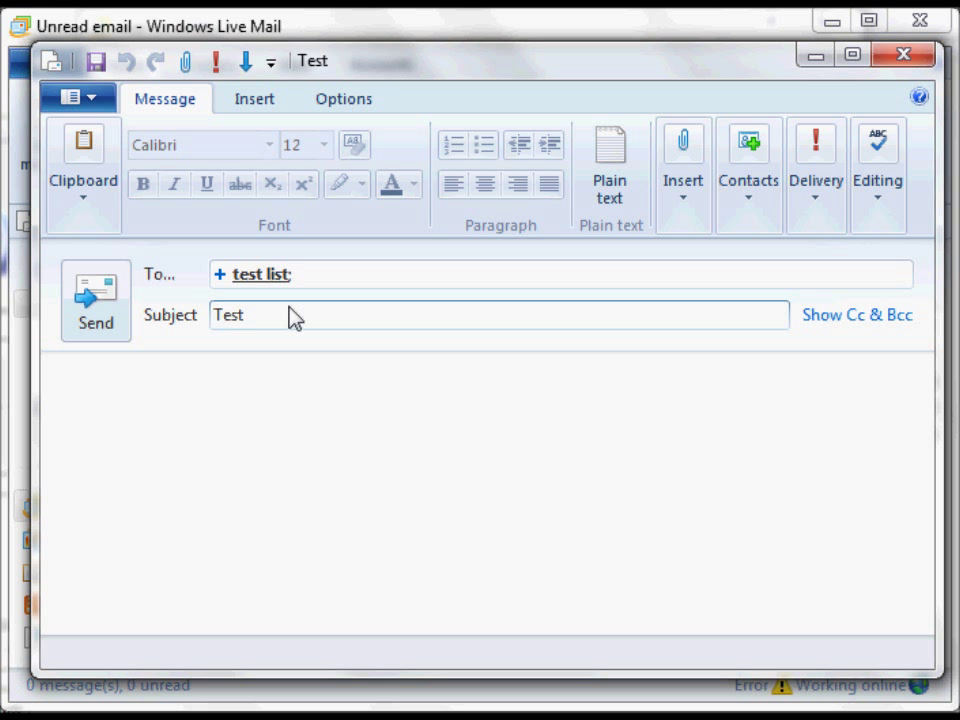
{"action": "mouse_move", "coordinate": [737, 251]}
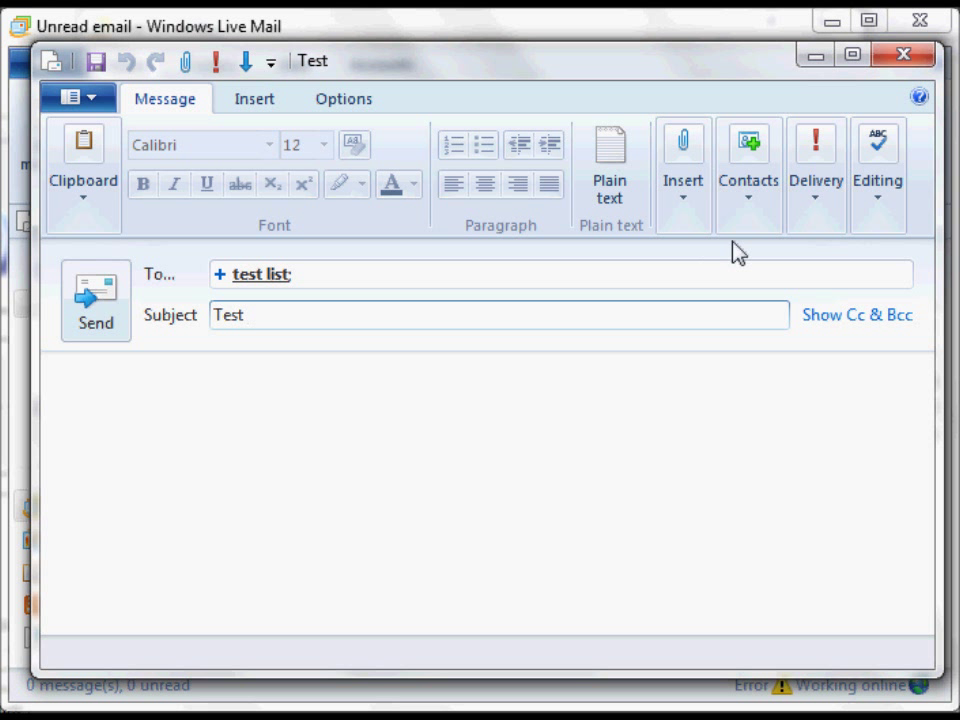